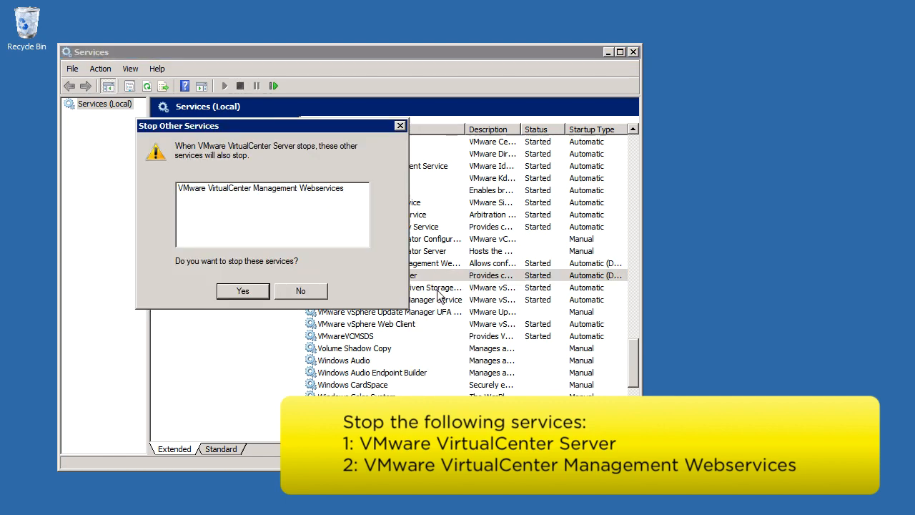
- Confirm stopping VMware VirtualCenter Server with its dependent Management Webservices and close the Services console
click(243, 290)
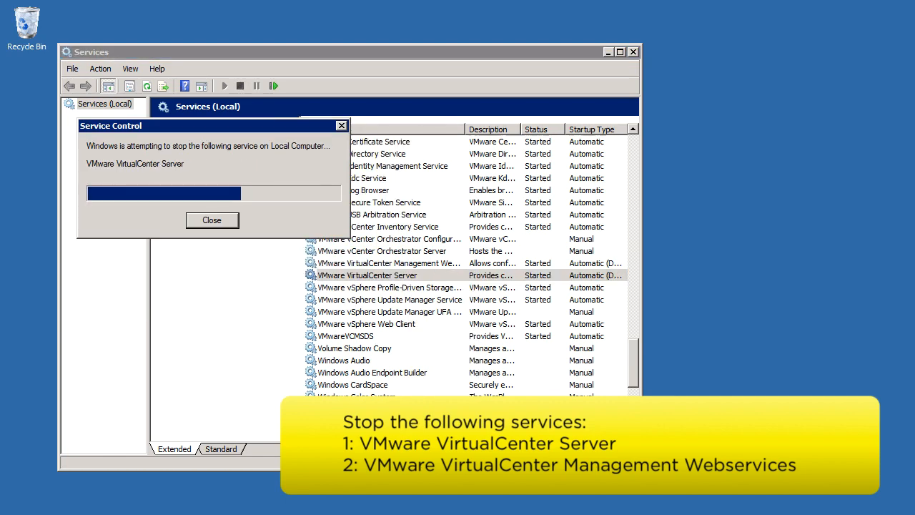
click(212, 220)
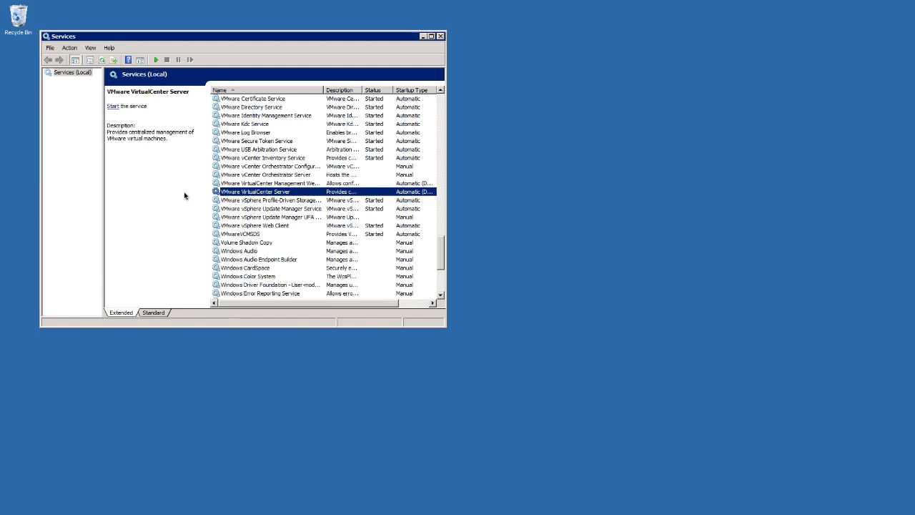
click(440, 36)
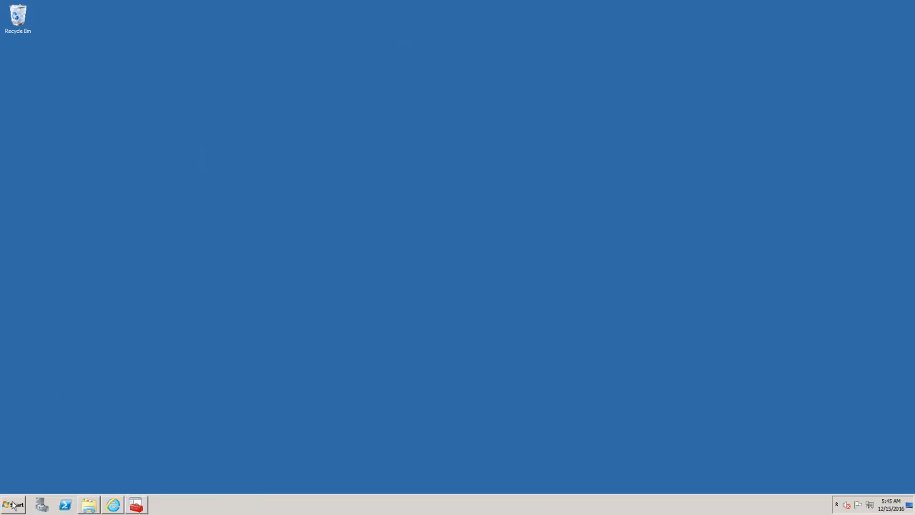
- Launch SQL Server Management Studio and connect to the VIM_SQLEXP instance
click(12, 504)
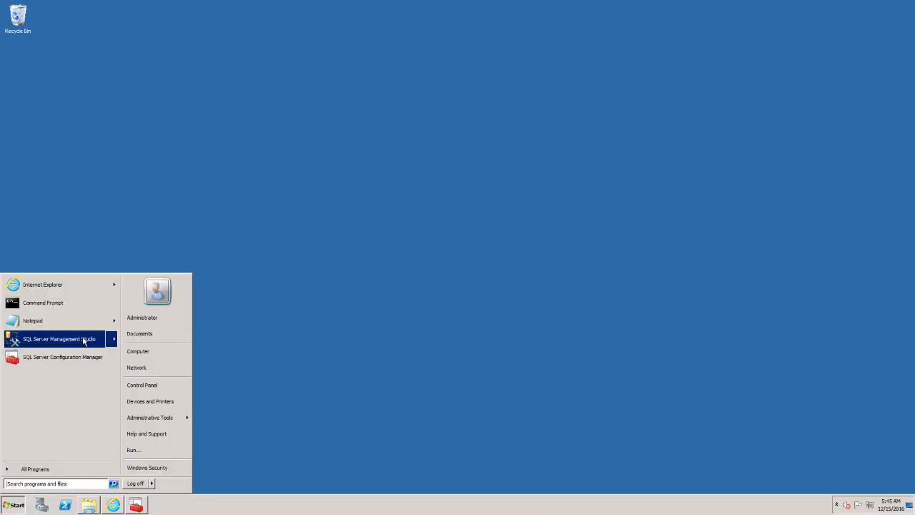
click(59, 338)
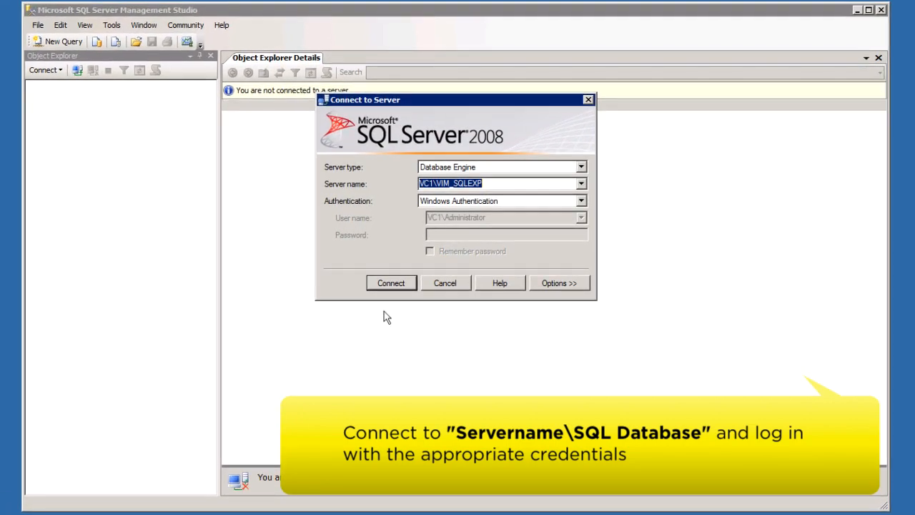
click(392, 284)
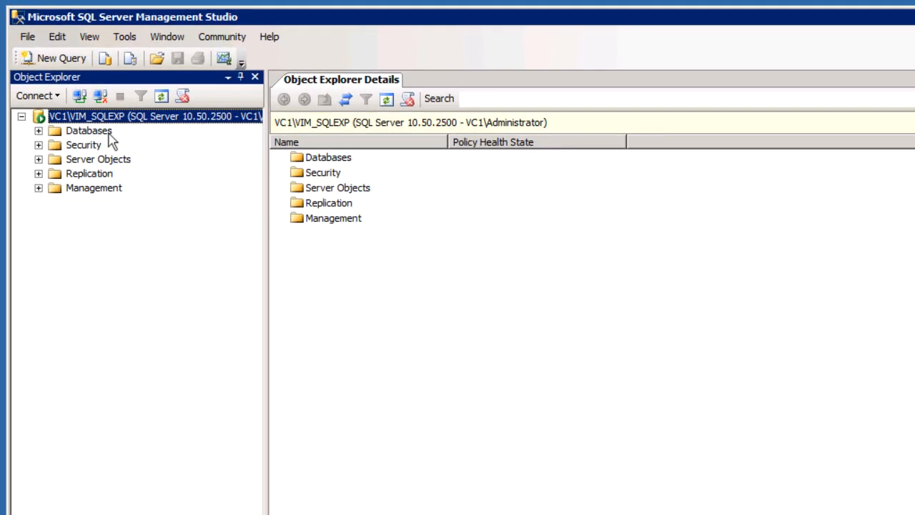
- Expand Databases and show the contents of the VIM_VCDB database
click(37, 130)
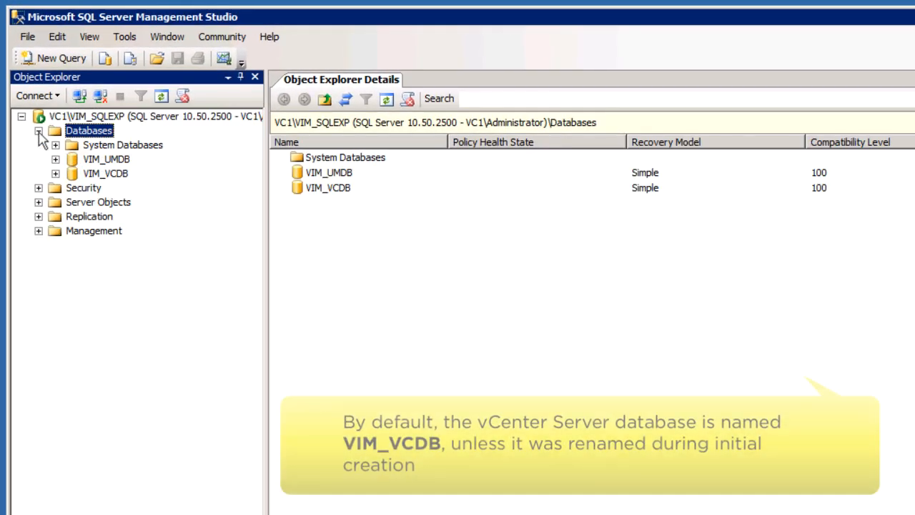
click(106, 173)
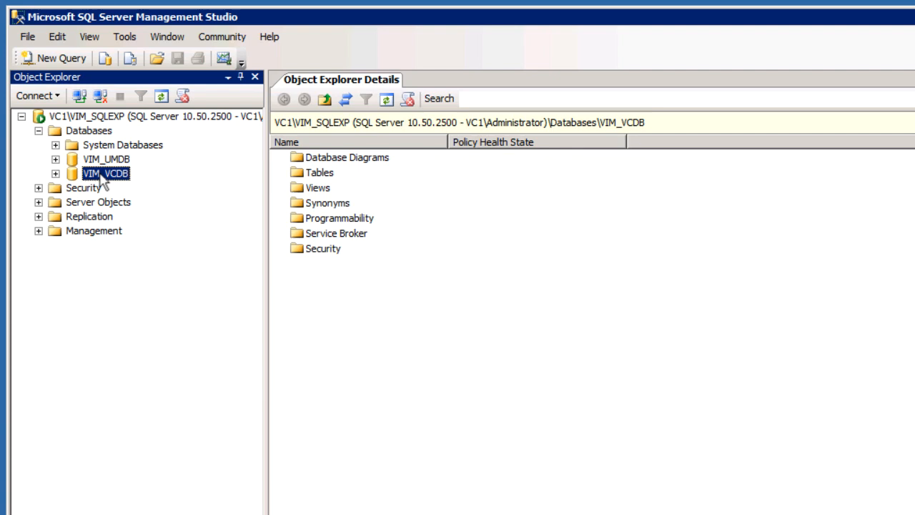
click(54, 173)
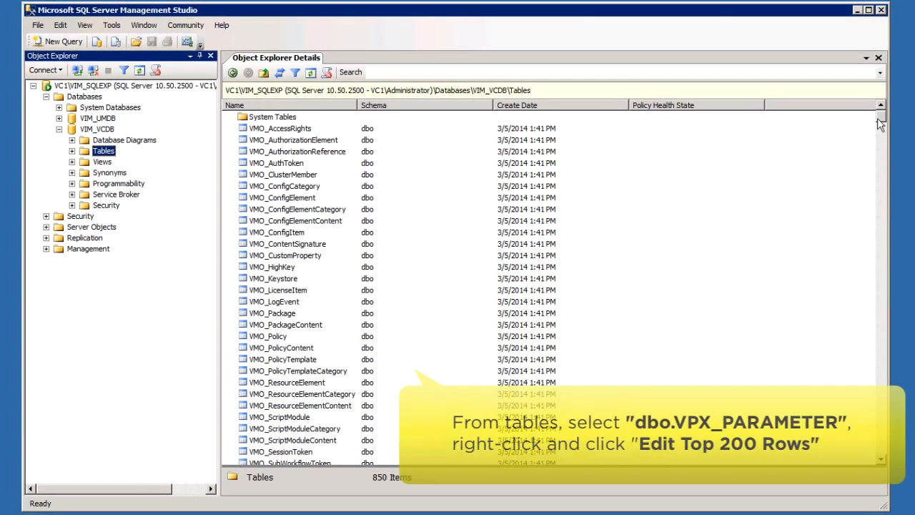
- Open dbo.VPX_PARAMETER in VIM_VCDB with Edit Top 200 Rows
scroll(down, 3)
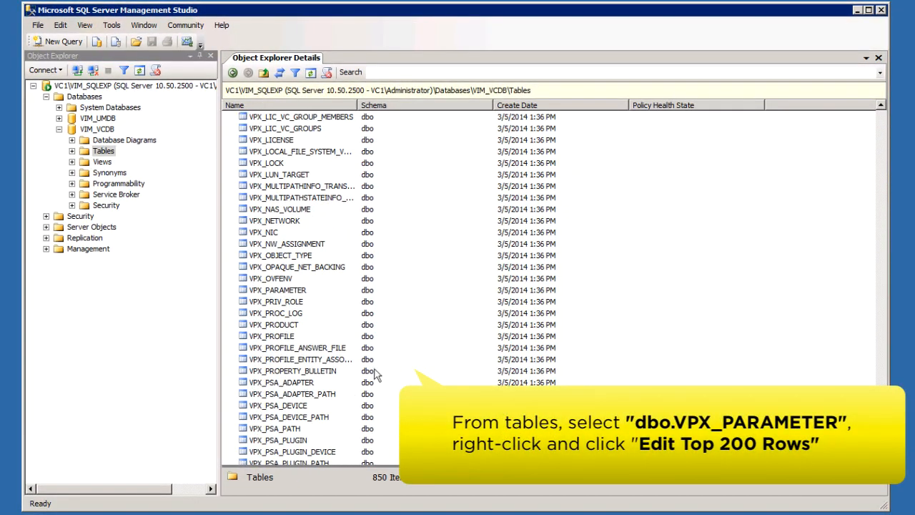
click(278, 289)
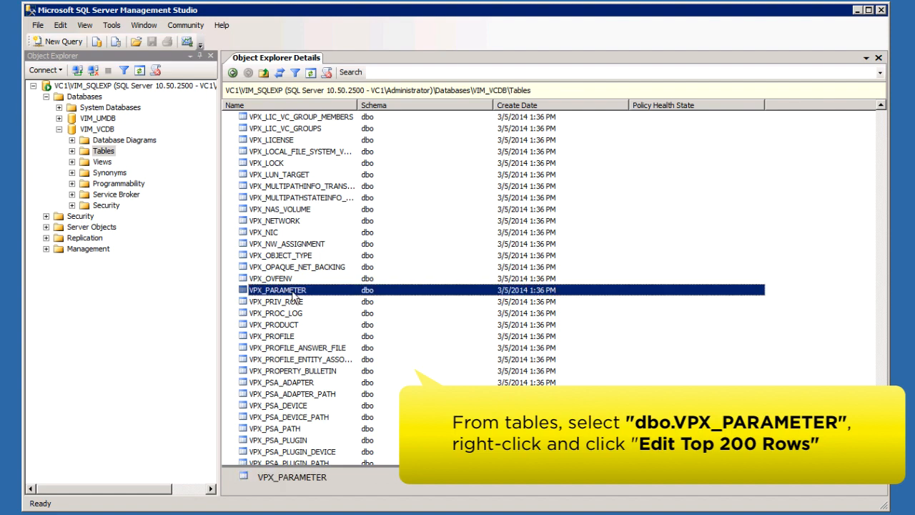
right_click(278, 289)
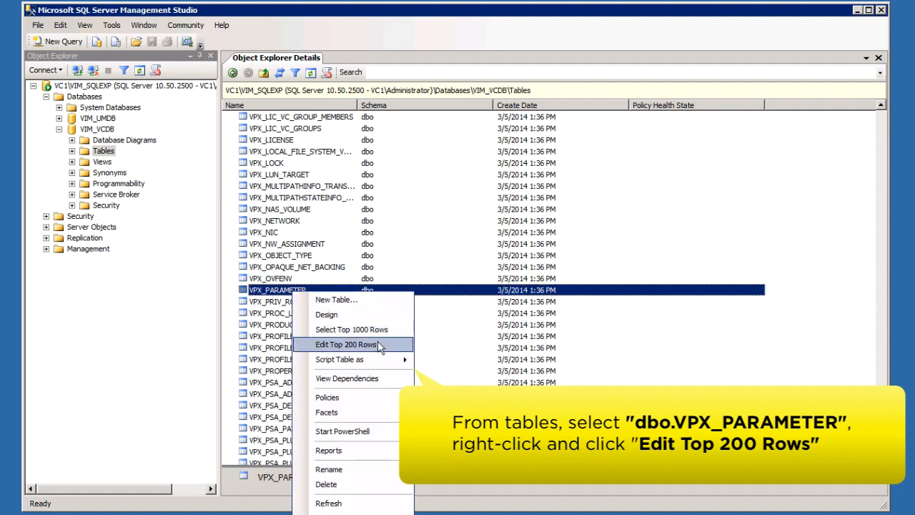
click(346, 344)
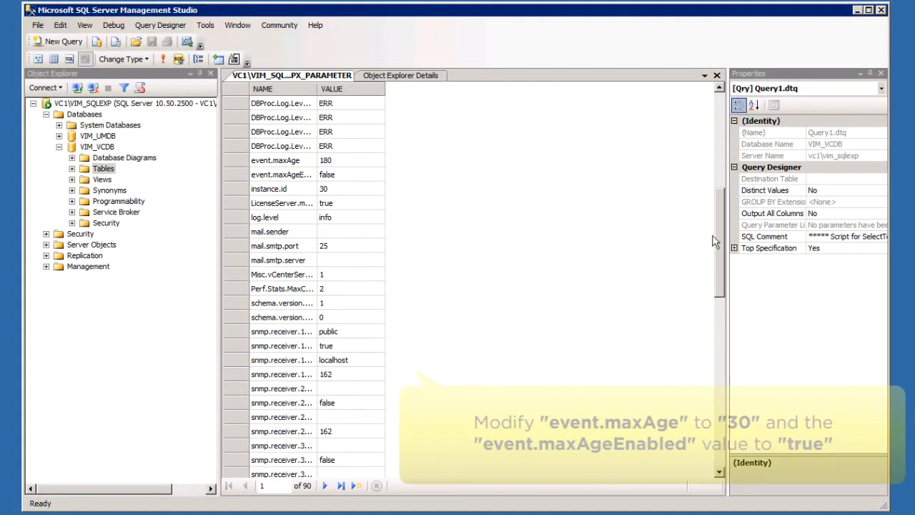
- Set event.maxAgeEnabled and task.maxAgeEnabled to true and the maxAge values to 30 in the VALUE column
click(337, 160)
text(30)
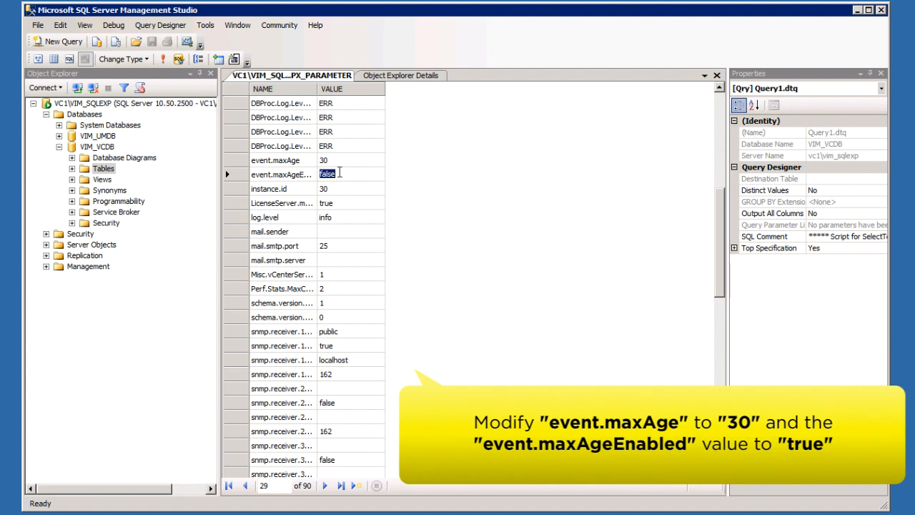
text(true)
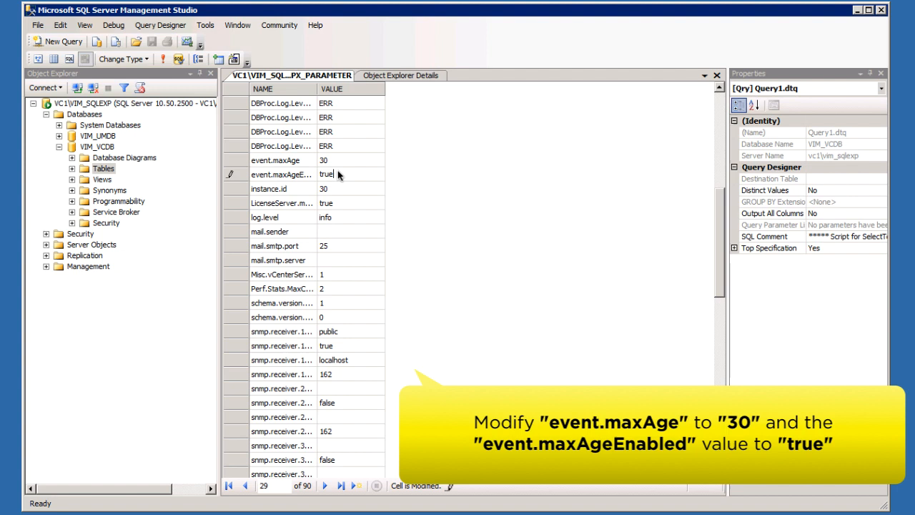
scroll(down, 3)
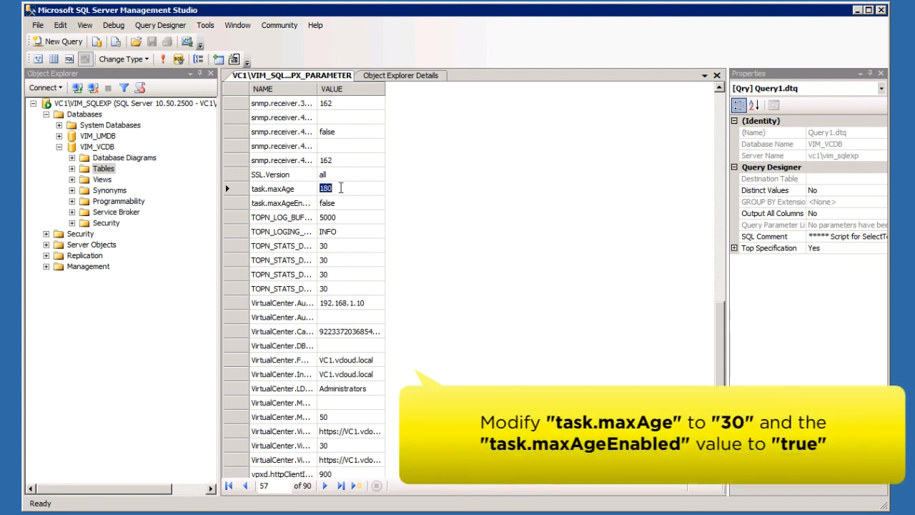
text(30)
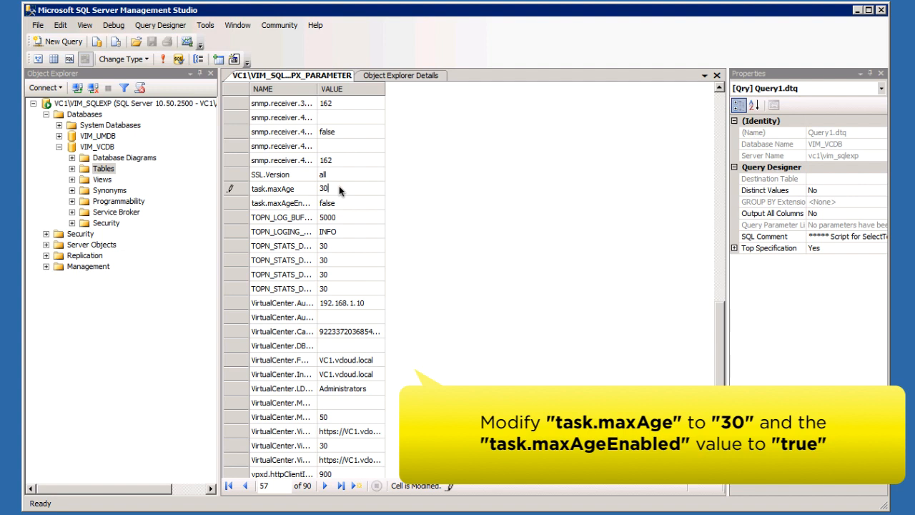
text(t)
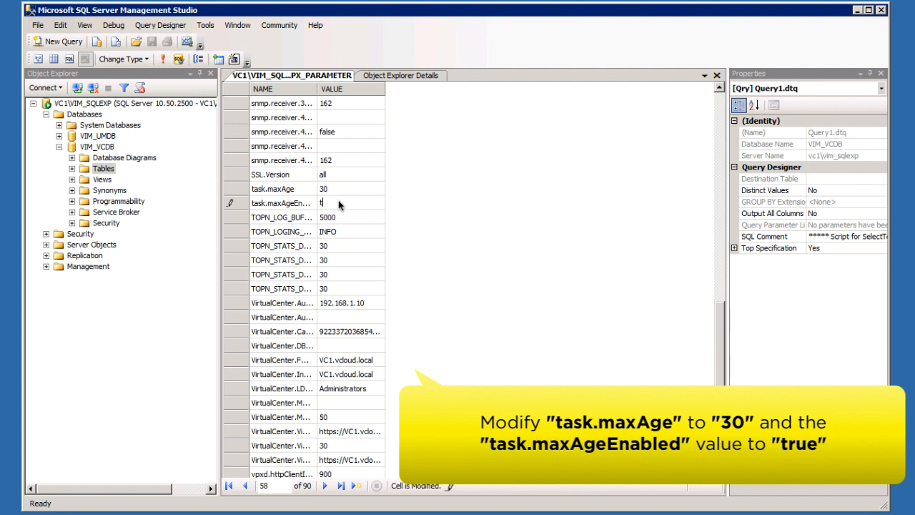
text(rue)
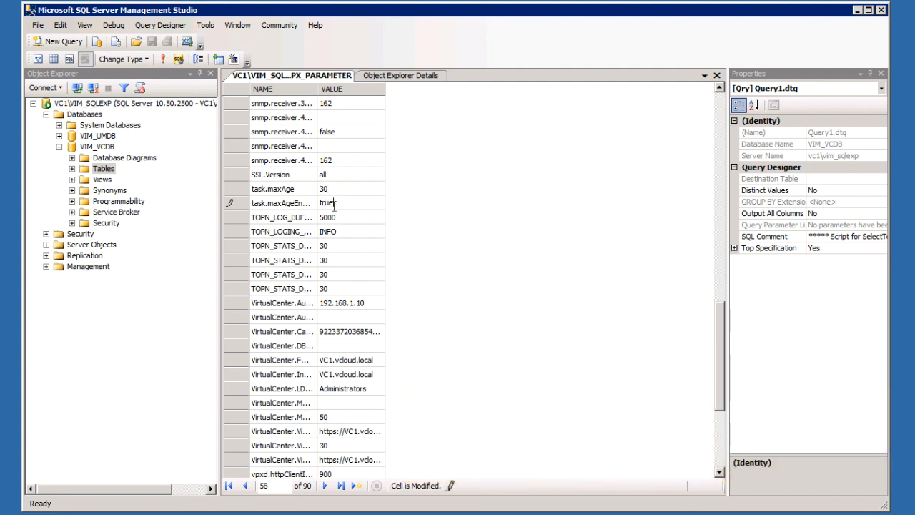
click(118, 200)
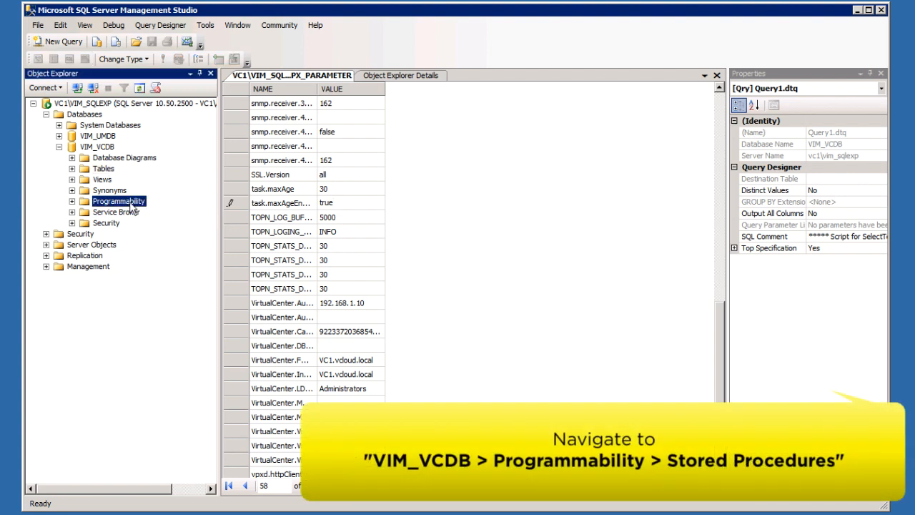
- Execute dbo.cleanup_events_tasks_proc from Programmability without parameters, returning 0
click(71, 200)
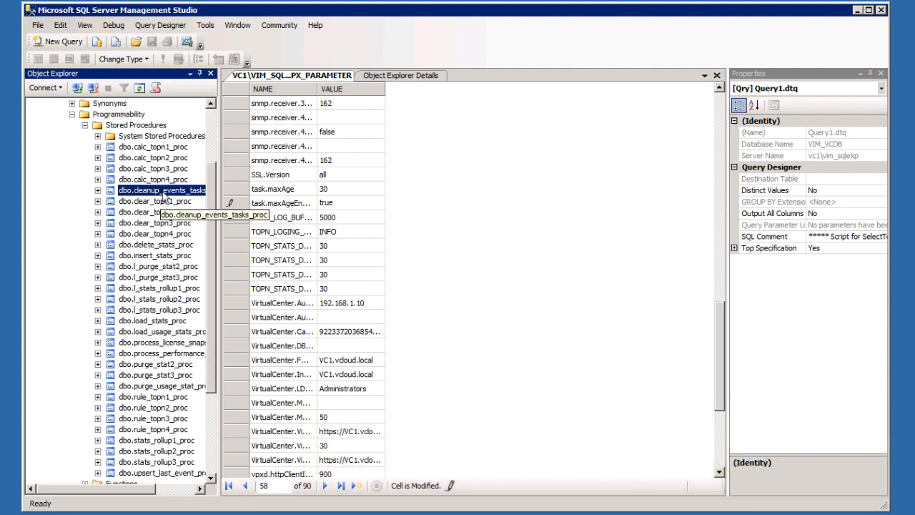
right_click(162, 189)
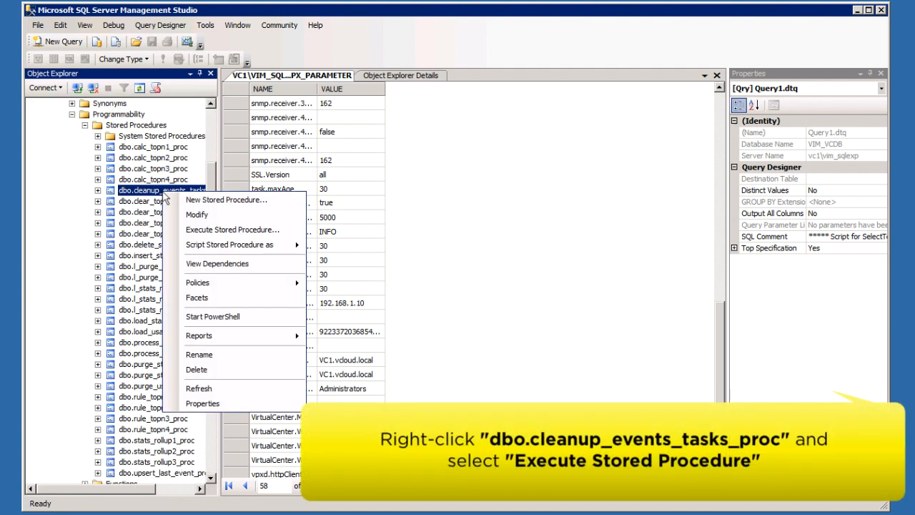
click(232, 229)
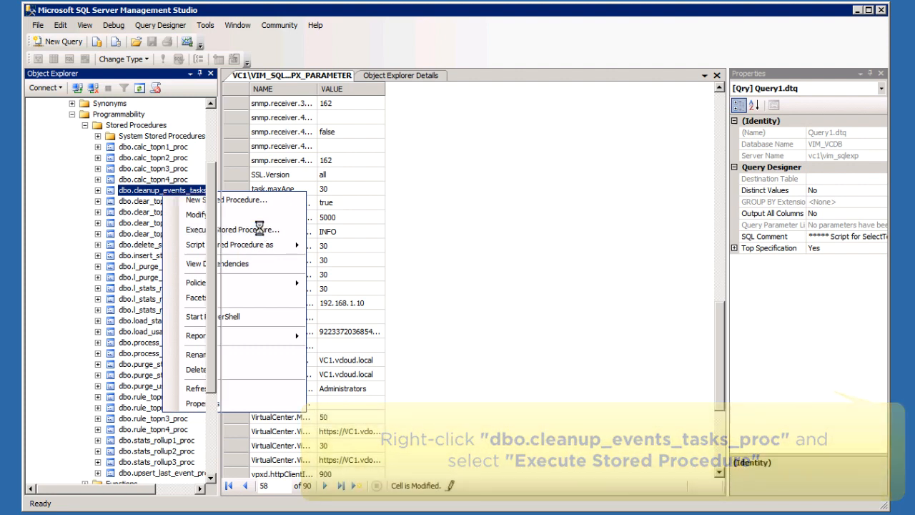
click(248, 229)
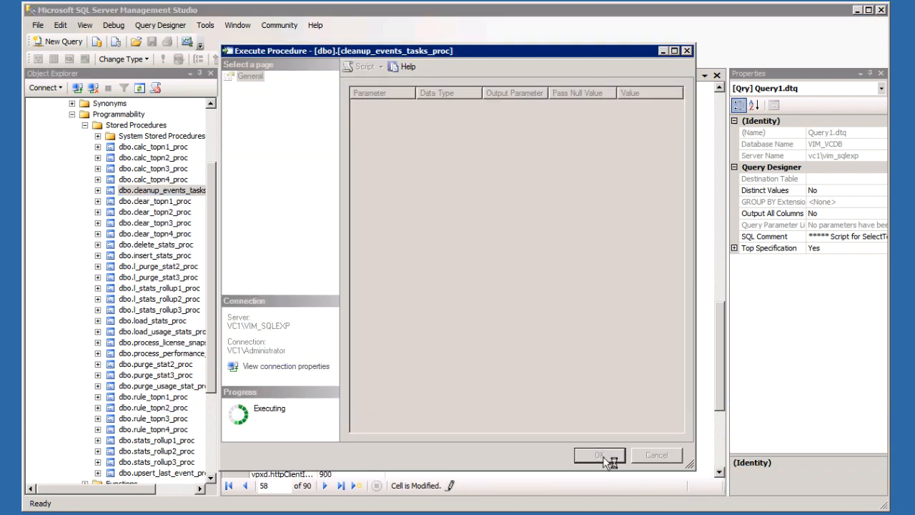
click(599, 455)
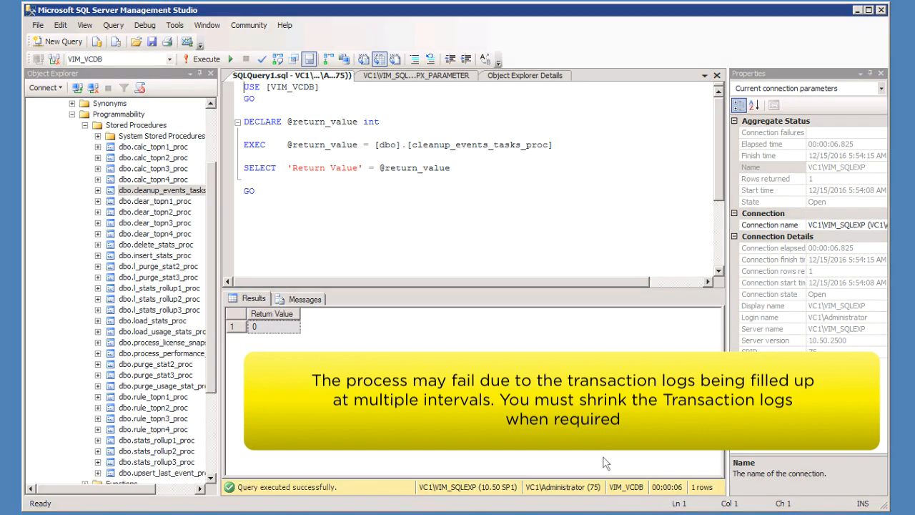
- Shrink the VIM_VCDB log file via Tasks > Shrink > Files with File type Log
click(86, 97)
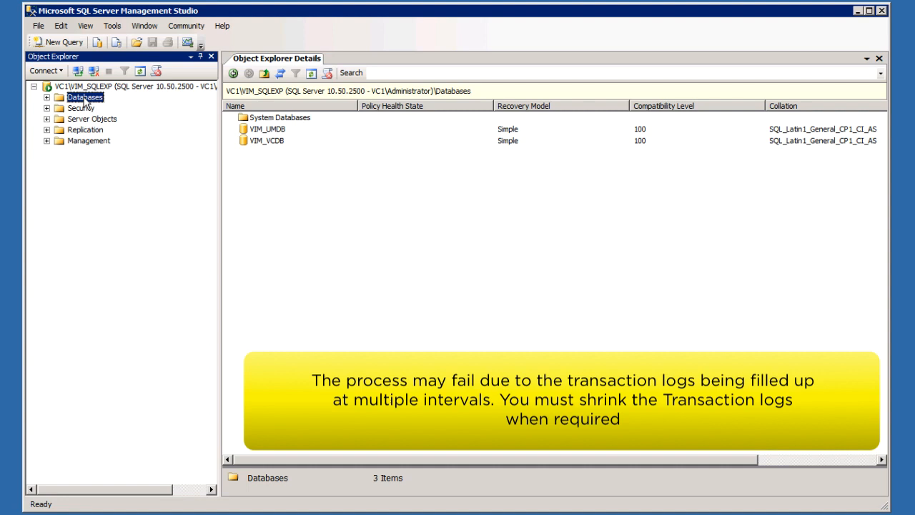
right_click(266, 140)
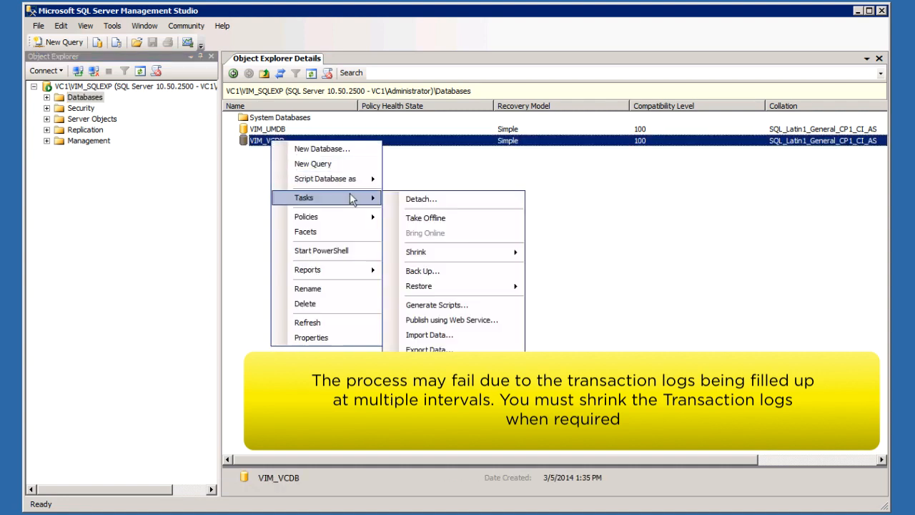
mouse_move(415, 251)
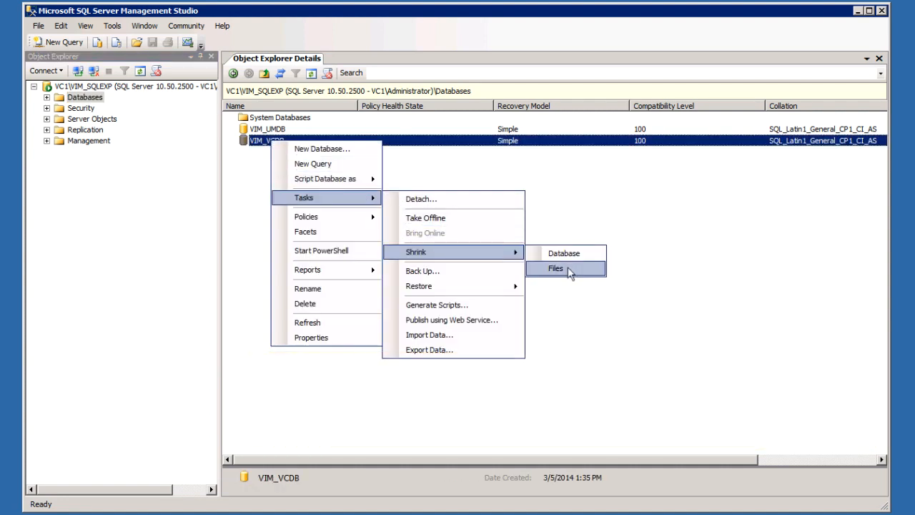
click(555, 269)
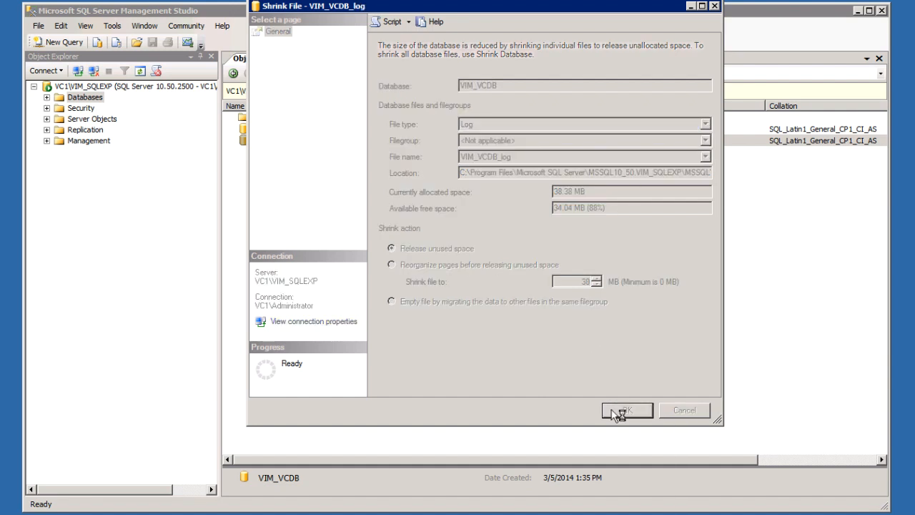
click(627, 409)
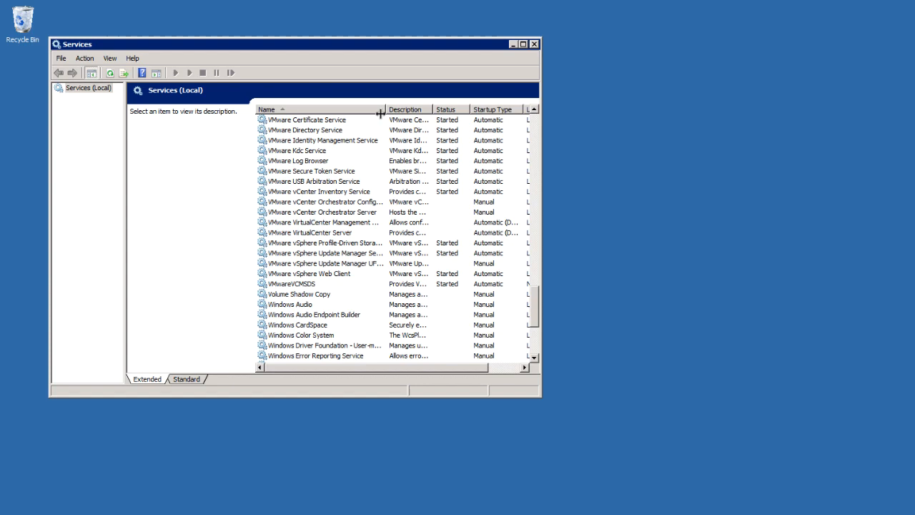
- Start the VMware VirtualCenter Server service and dismiss the Service Control progress window
right_click(344, 260)
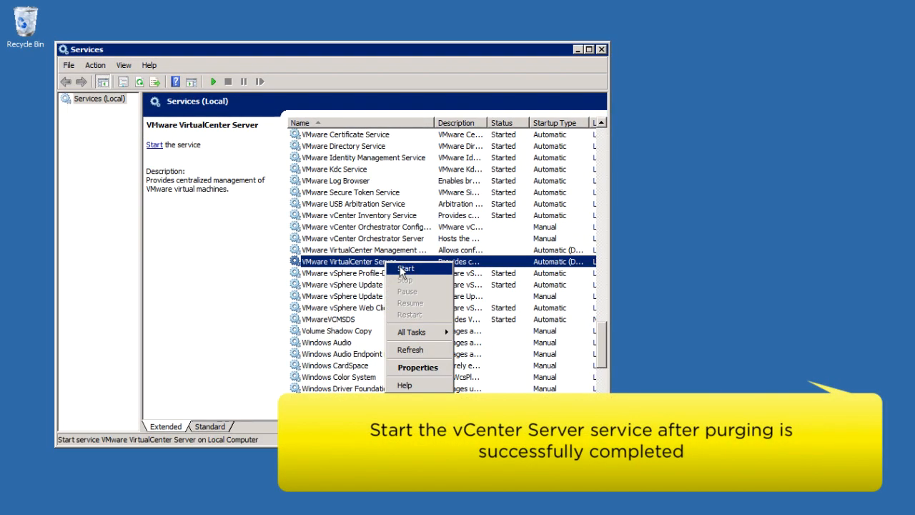
click(407, 269)
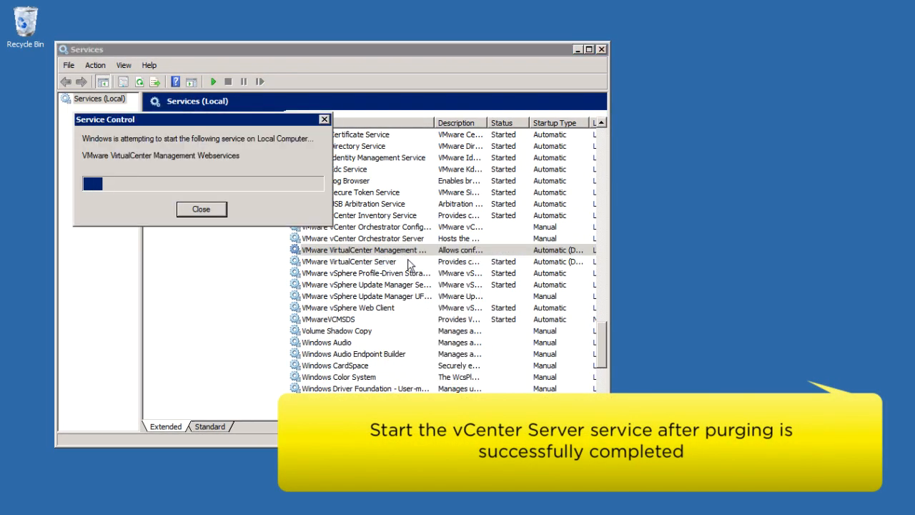
click(201, 209)
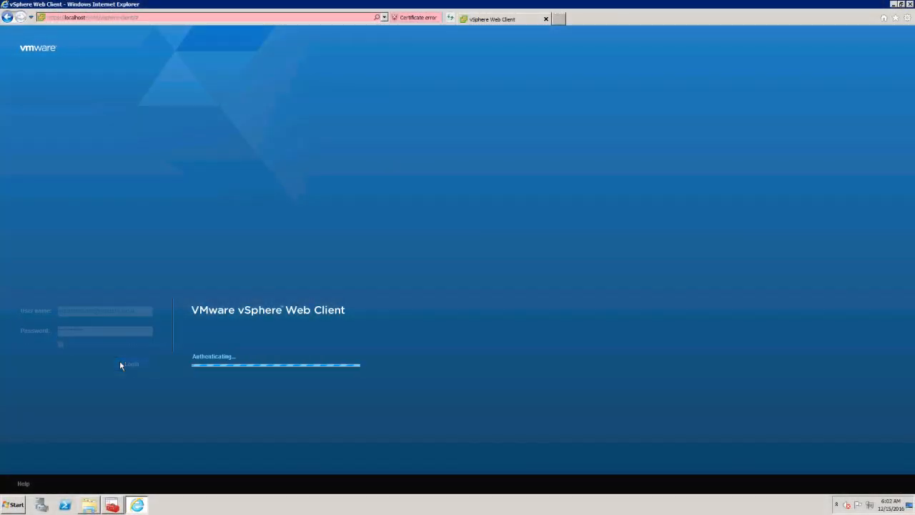
- Sign in to the vSphere Web Client and select vCenter Server VC1.vcloud.local
click(129, 365)
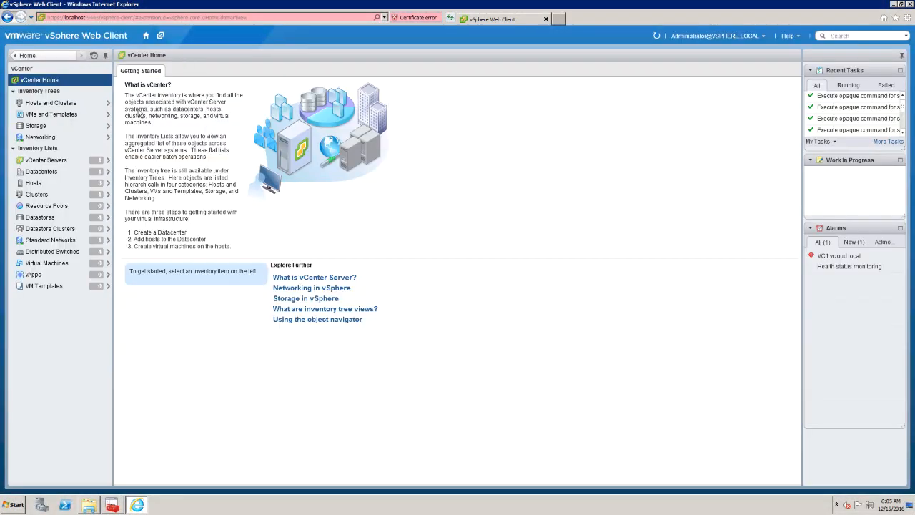
click(46, 160)
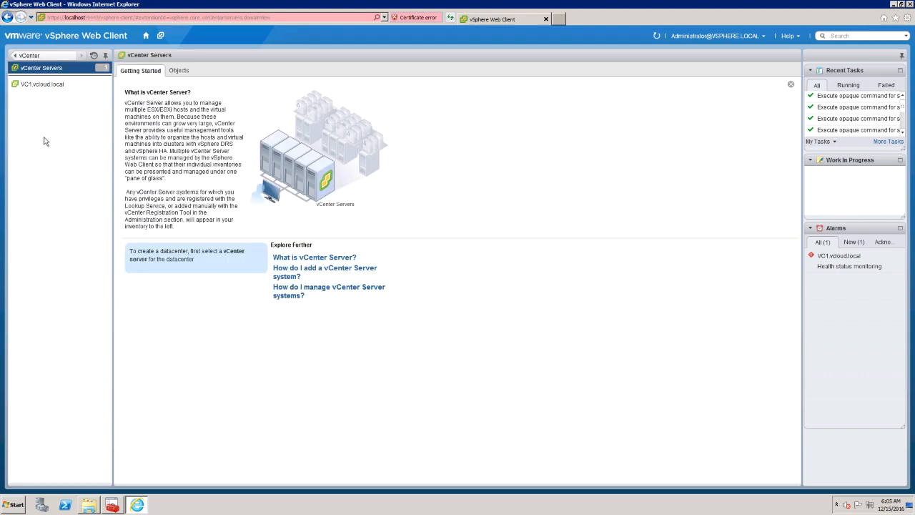
click(43, 83)
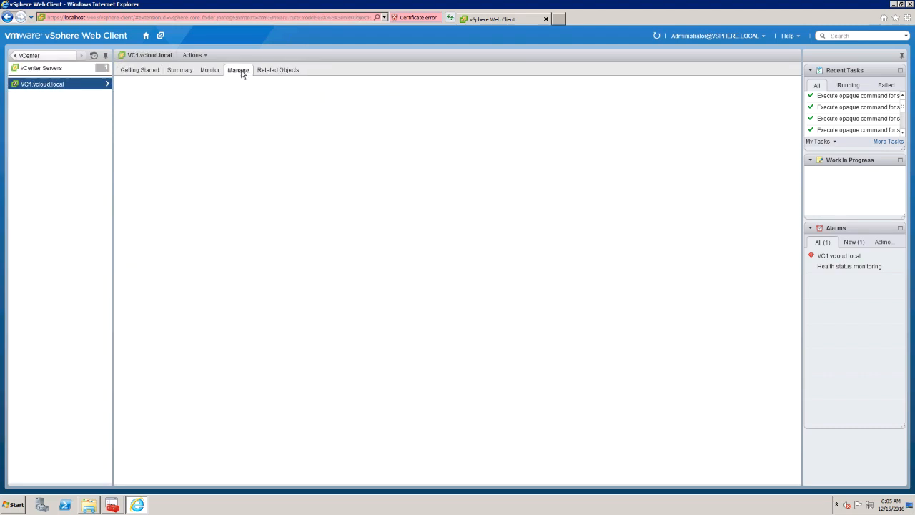
- View Manage > Settings > General and expand Statistics, showing Level 1 intervals and 14.32 GB estimated space
click(237, 69)
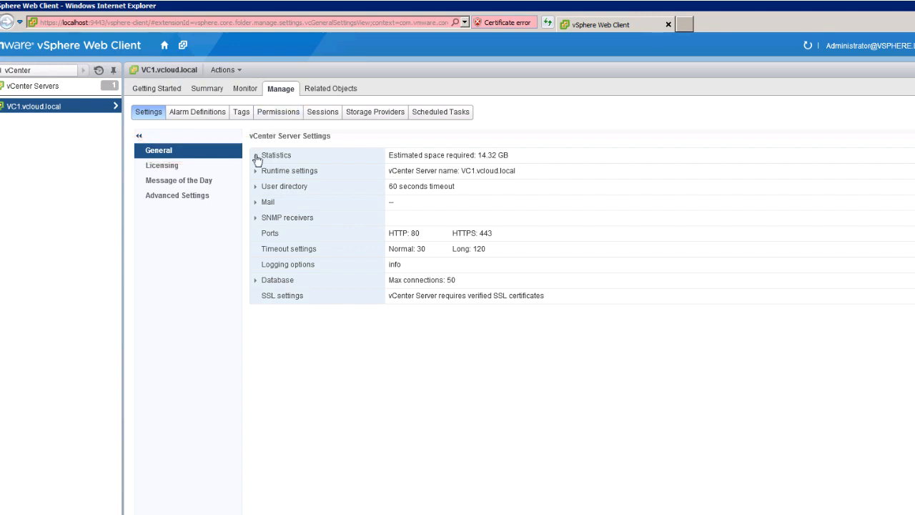
click(256, 155)
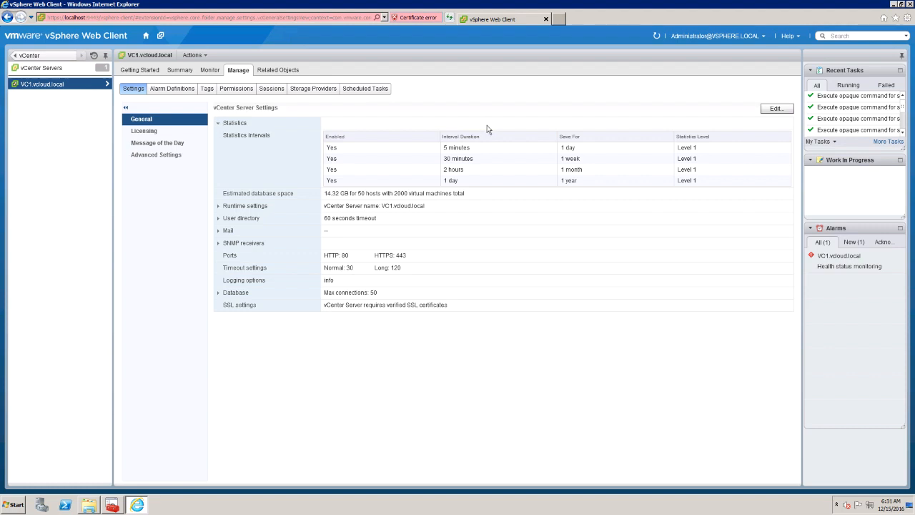
click(777, 108)
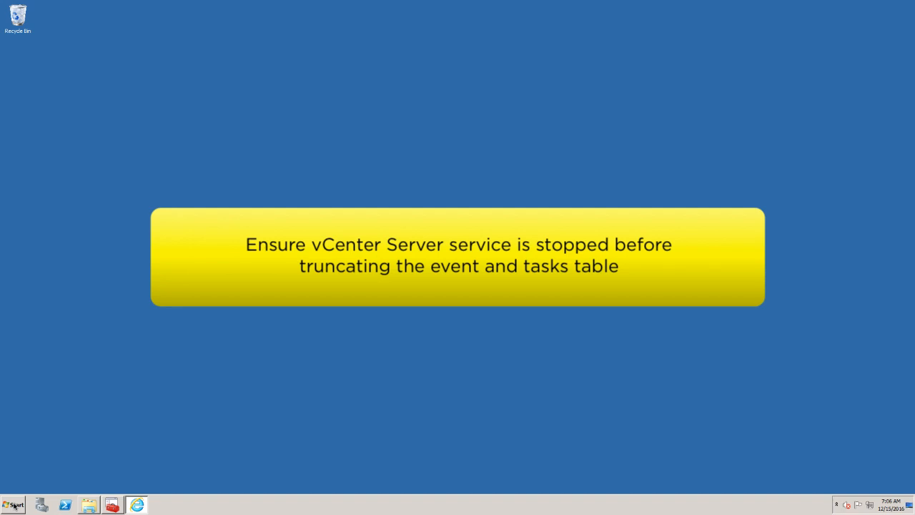
- Launch SQL Server Management Studio and connect to VC1\VIM_SQLEXP with Windows Authentication
click(12, 505)
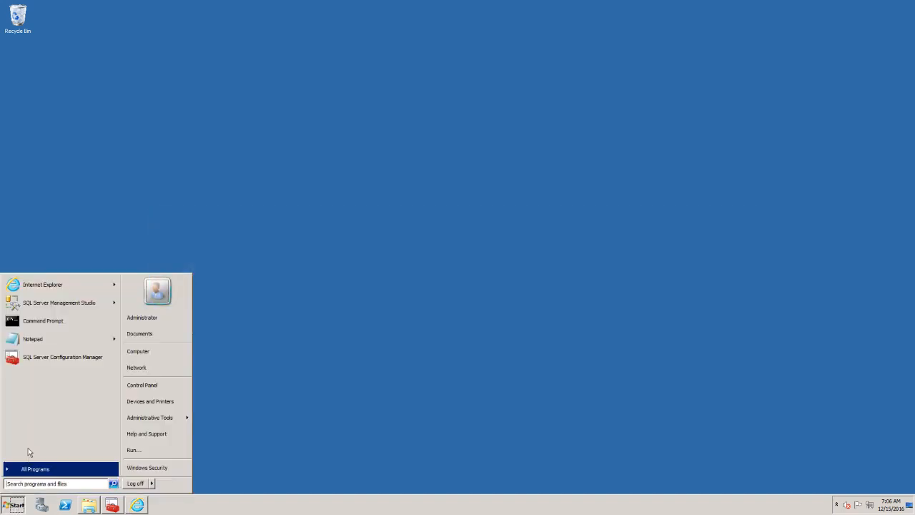
click(59, 302)
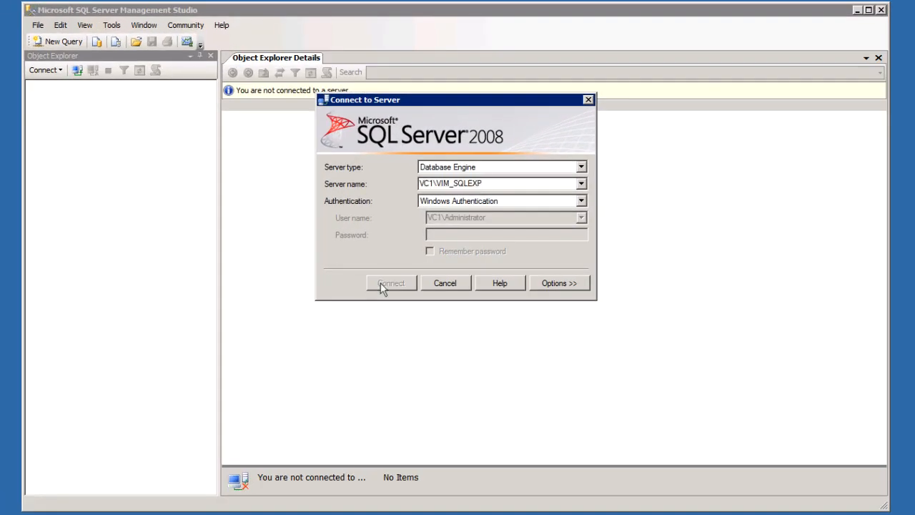
click(390, 284)
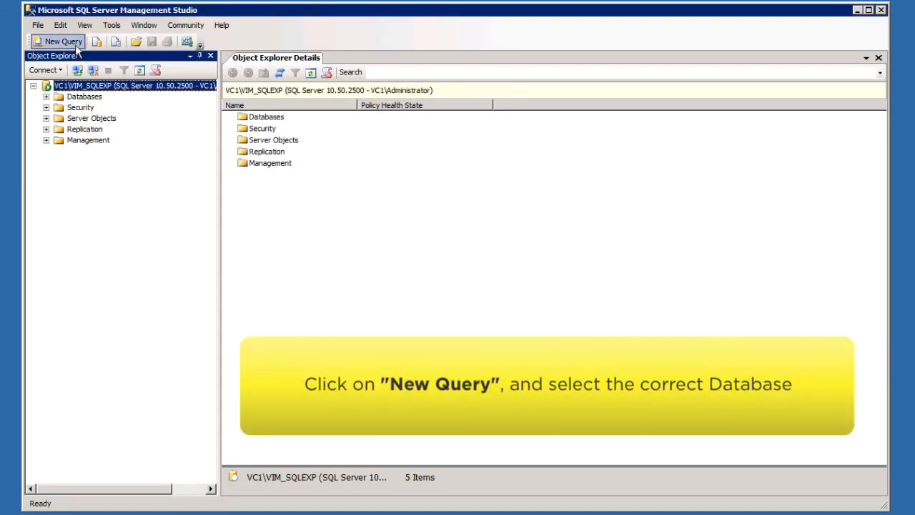
- Run the KB 1025914 truncate script as a new query against VIM_VCDB, completing successfully
click(63, 40)
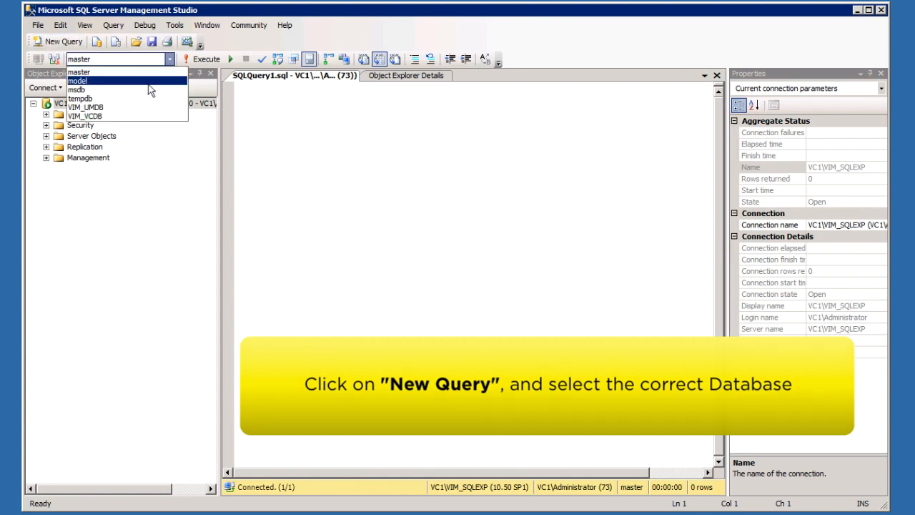
click(85, 115)
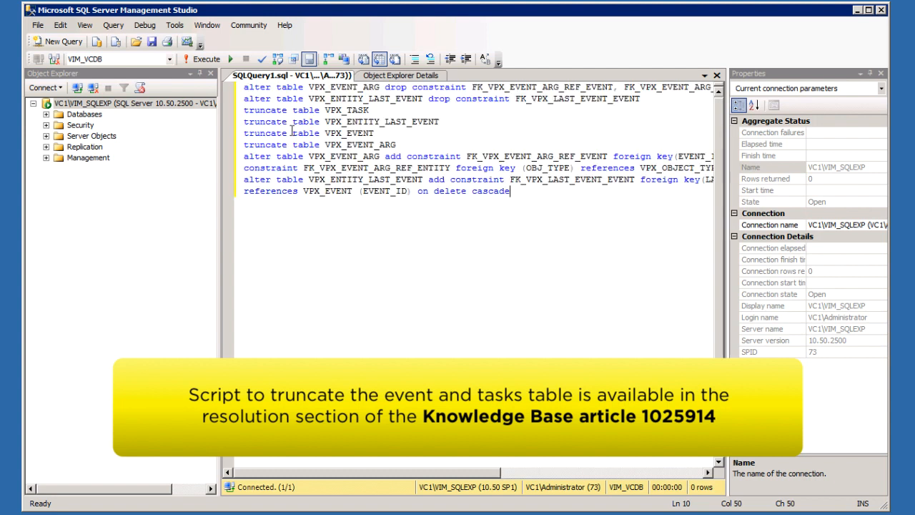
click(203, 59)
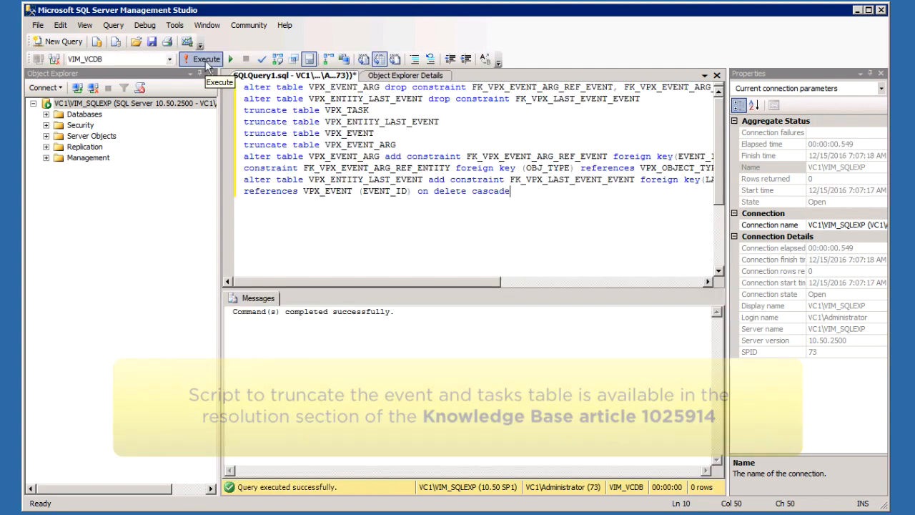